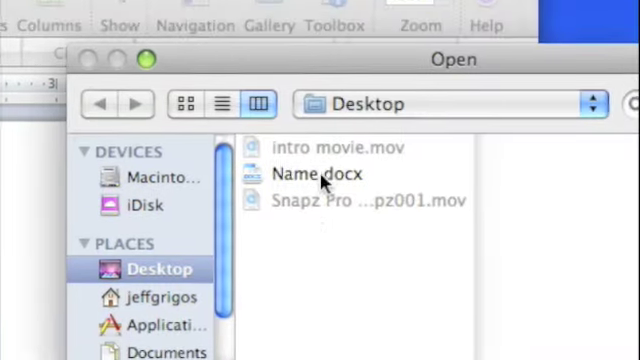
# Step: Open Name.docx from the Desktop in the Open dialog
pyautogui.doubleClick(316, 173)
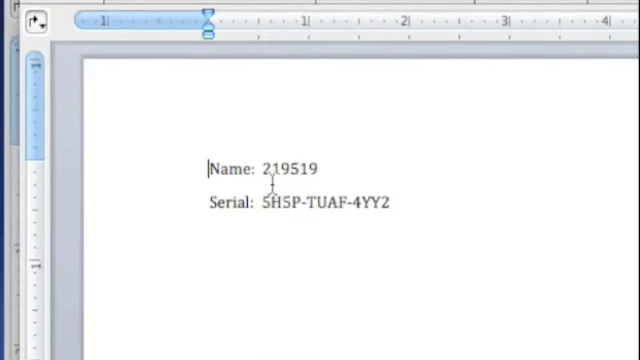
pyautogui.scroll(-3)
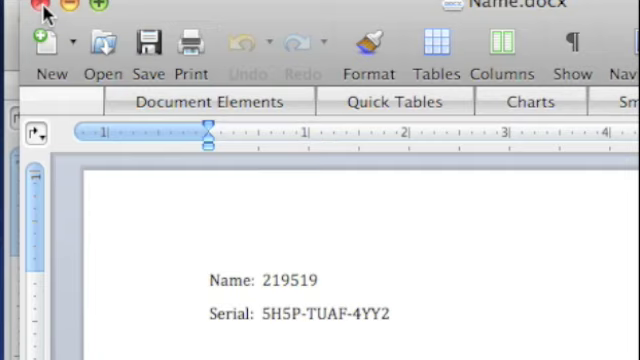
pyautogui.click(208, 279)
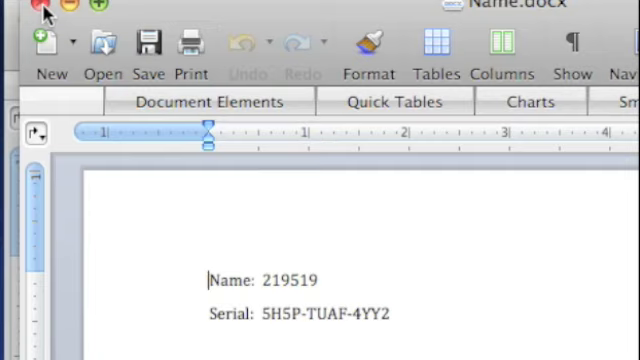